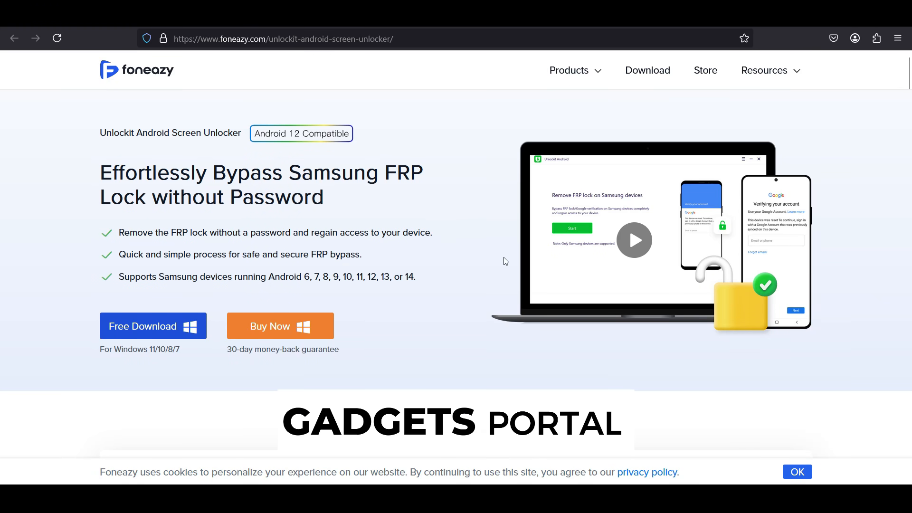
pyautogui.moveTo(467, 245)
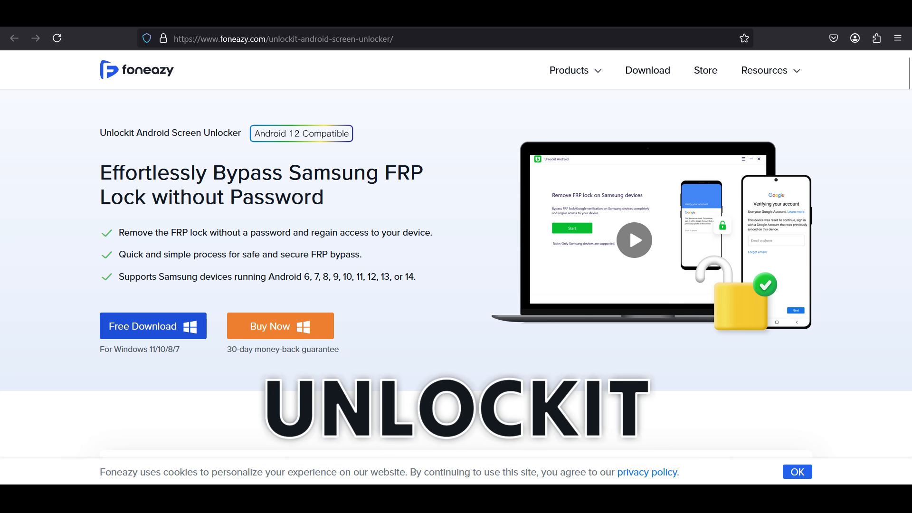
# Step: Read through the Unlockit Android product page, highlighting the no-additional-APKs line
pyautogui.moveTo(213, 172); pyautogui.dragTo(423, 172)
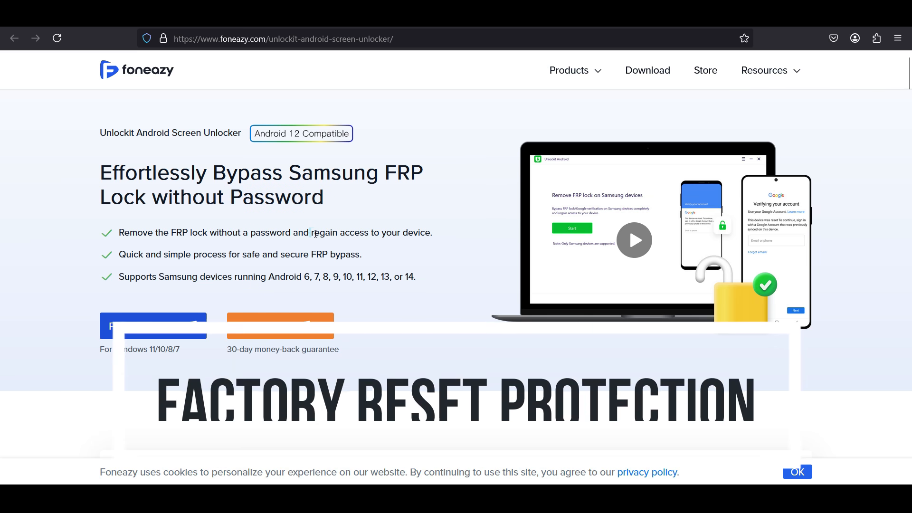
pyautogui.moveTo(311, 232); pyautogui.dragTo(432, 233)
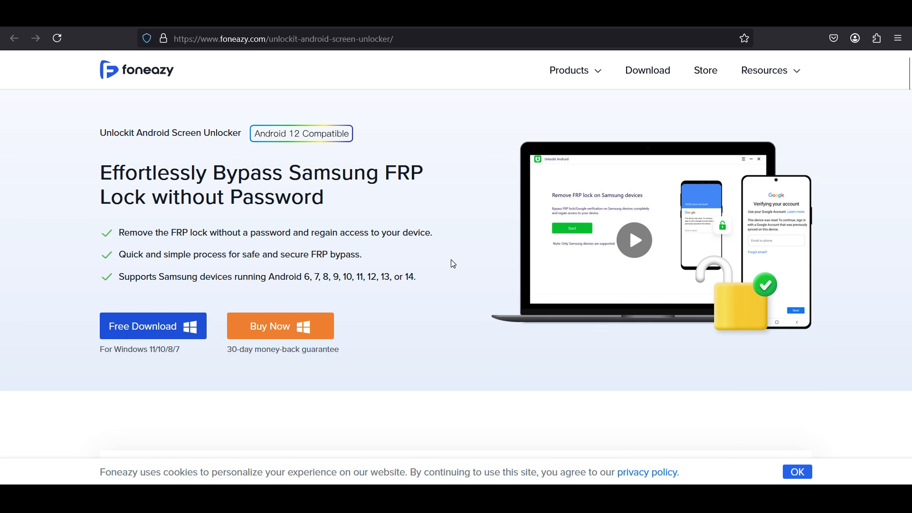
pyautogui.scroll(-3)
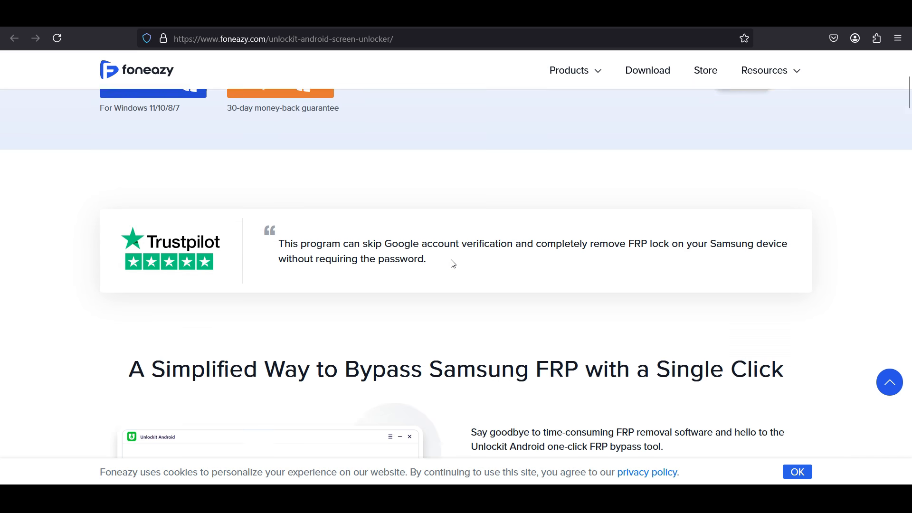
pyautogui.scroll(-3)
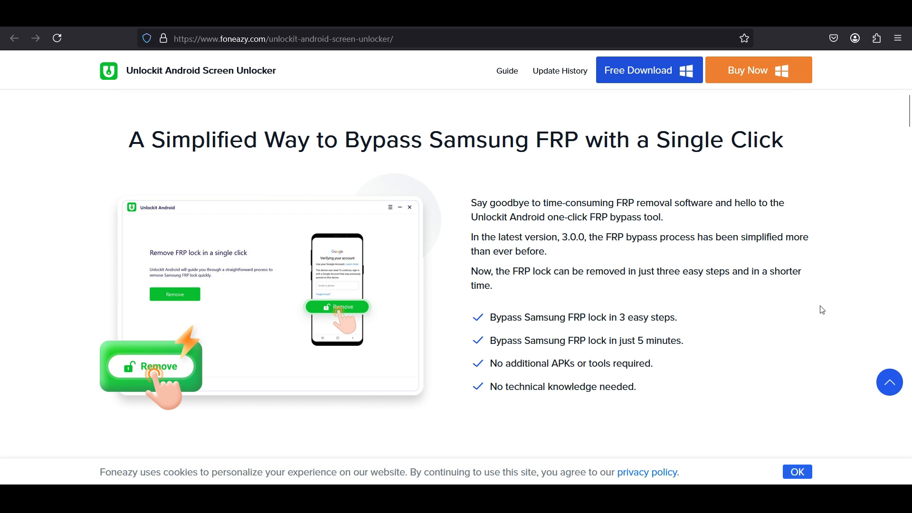
pyautogui.moveTo(797, 304)
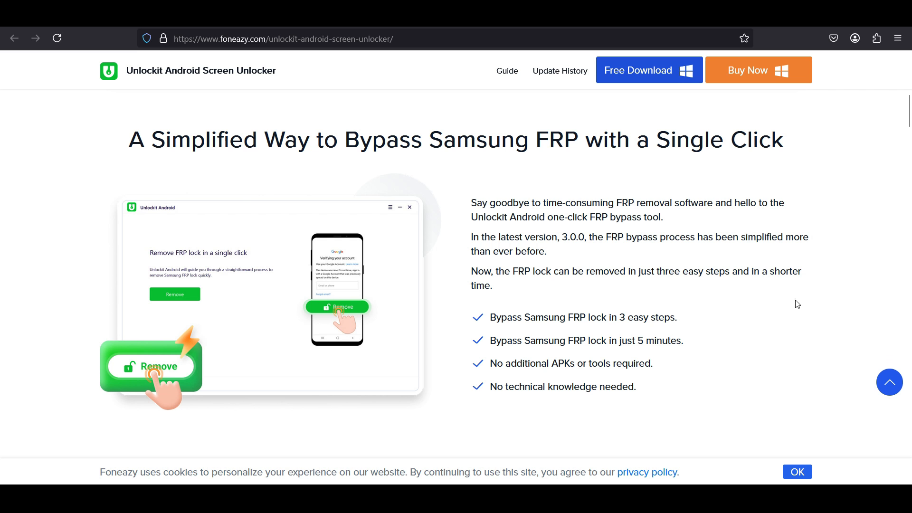
pyautogui.moveTo(773, 316)
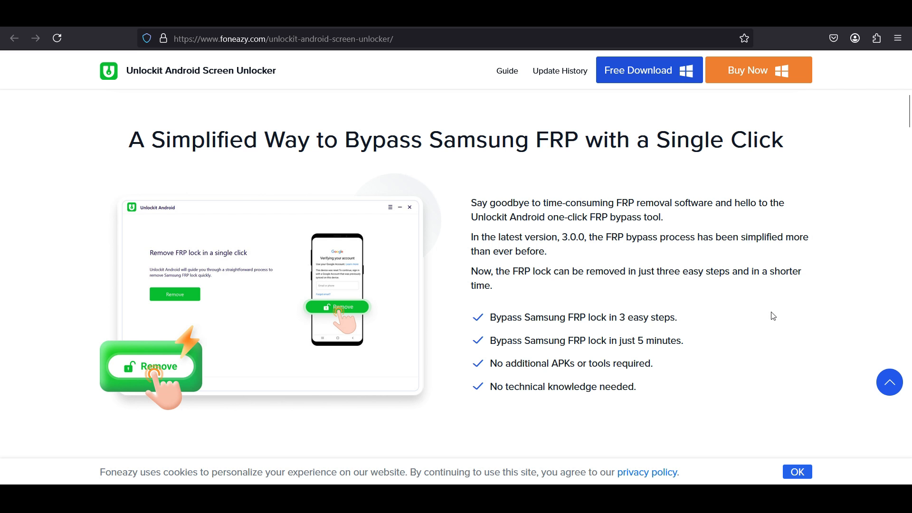
pyautogui.moveTo(495, 388)
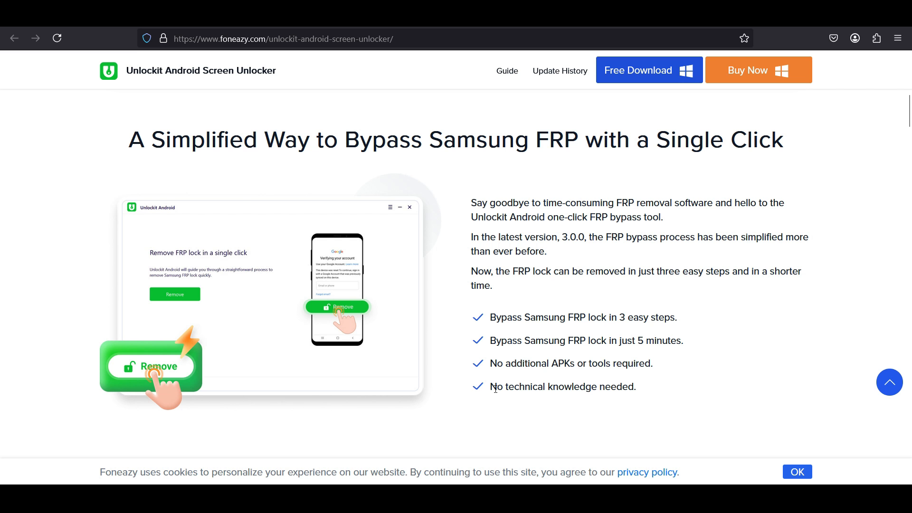
pyautogui.moveTo(489, 386); pyautogui.dragTo(635, 386)
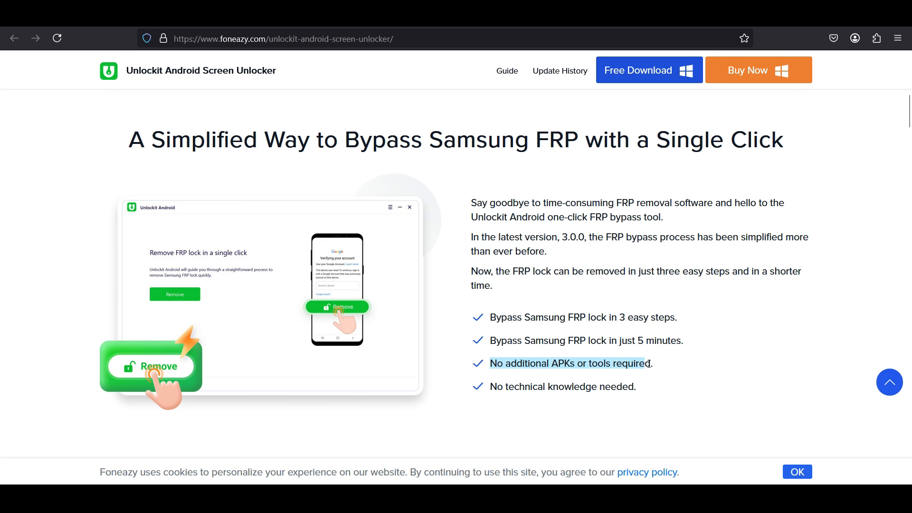
pyautogui.scroll(-3)
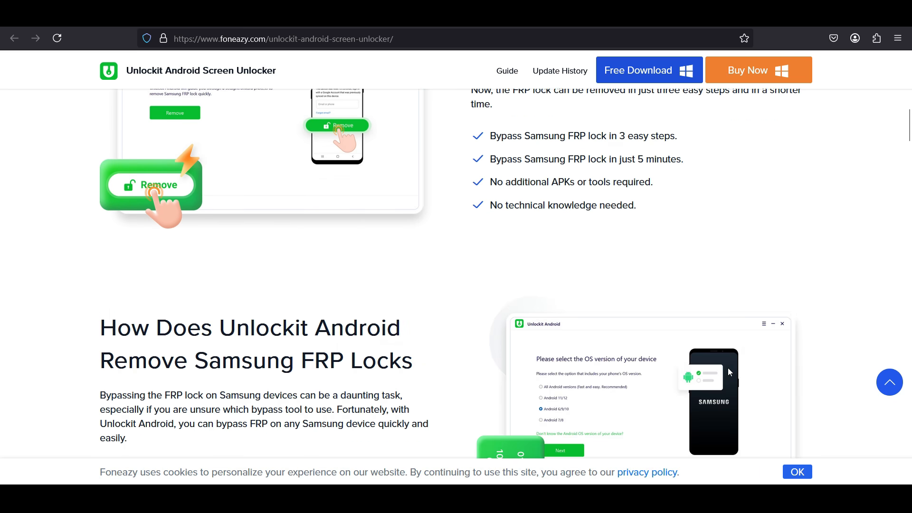
pyautogui.scroll(-3)
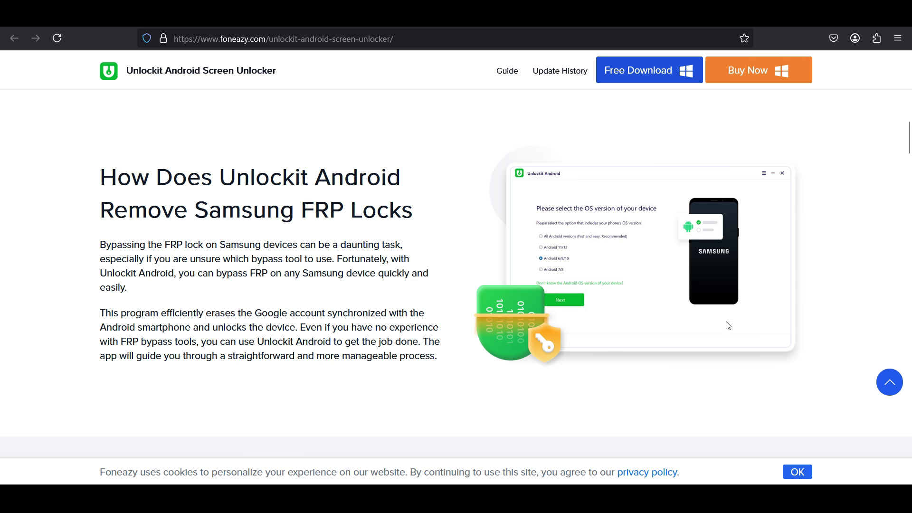
pyautogui.moveTo(732, 388)
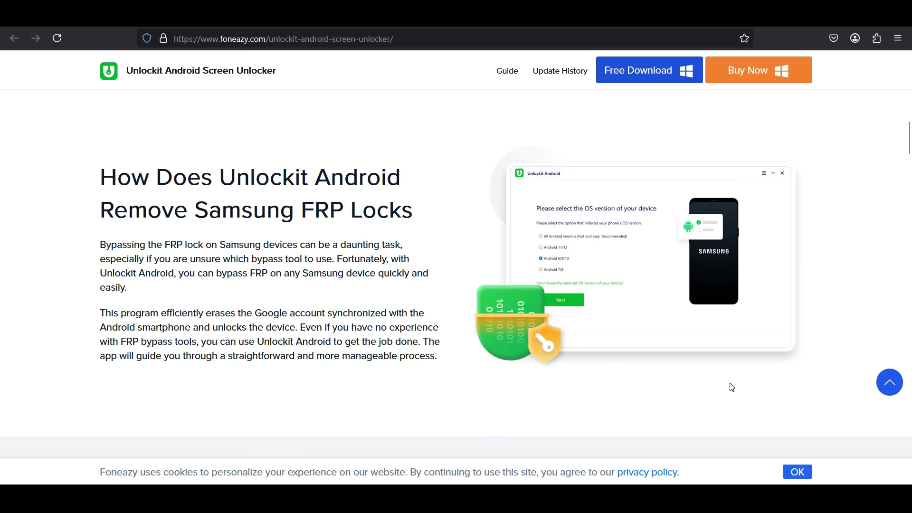
# Step: Review the rest of the page and start the free Windows download of Unlockit Android
pyautogui.scroll(-3)
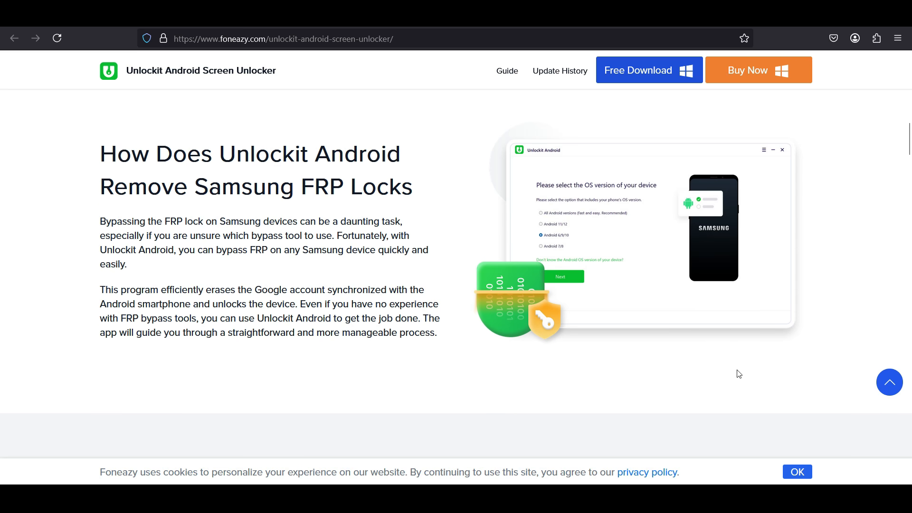
pyautogui.scroll(-3)
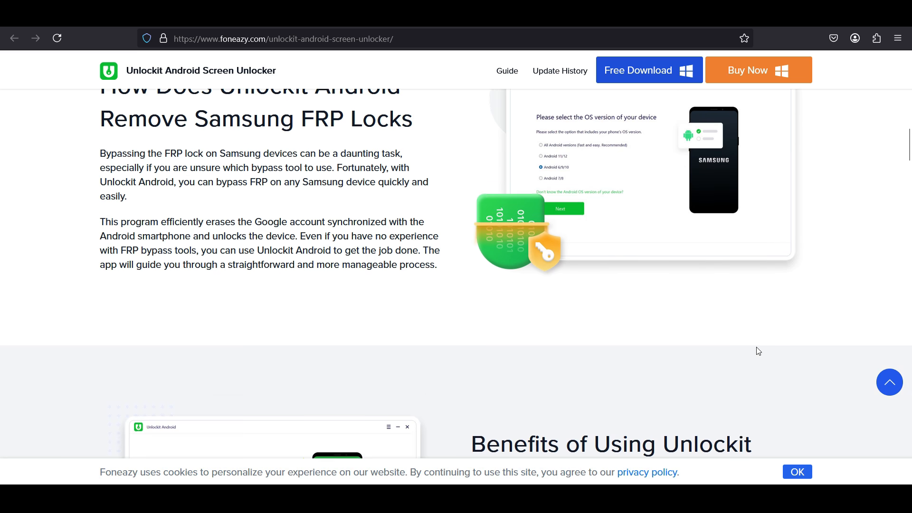
pyautogui.scroll(-3)
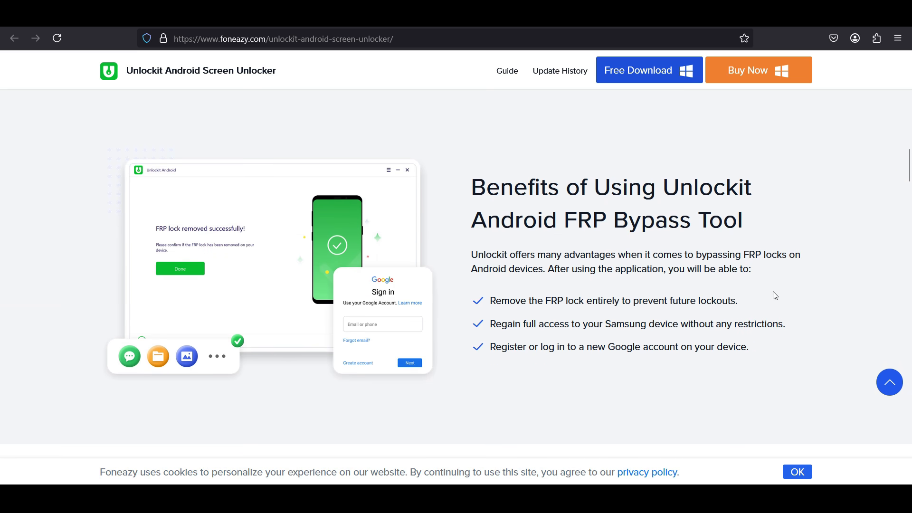
pyautogui.moveTo(809, 353)
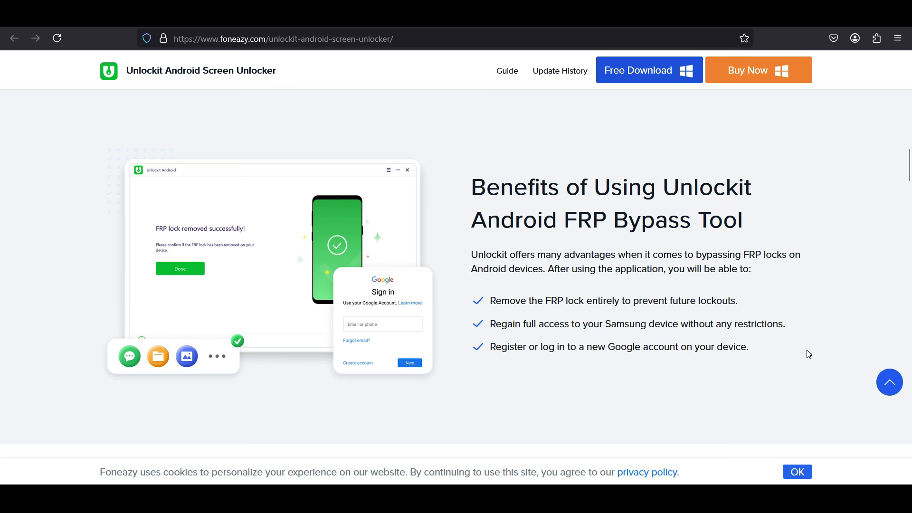
pyautogui.moveTo(731, 337)
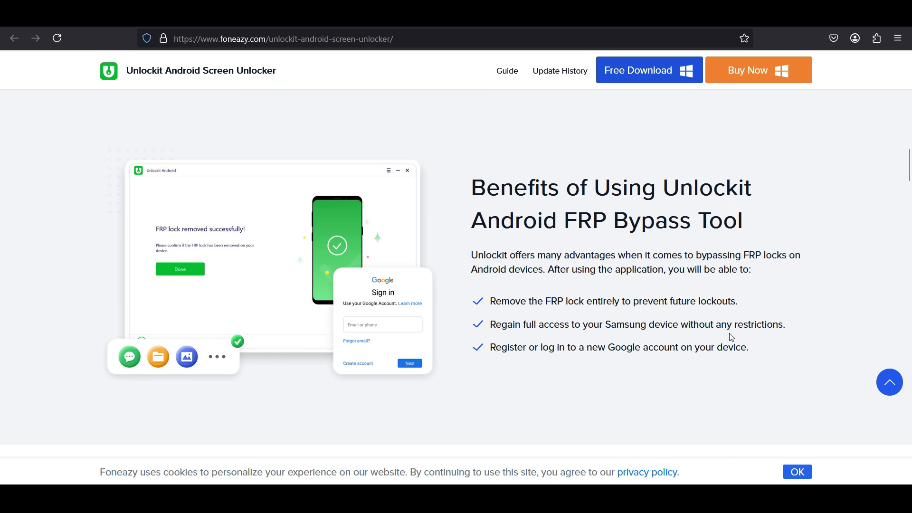
pyautogui.moveTo(623, 376)
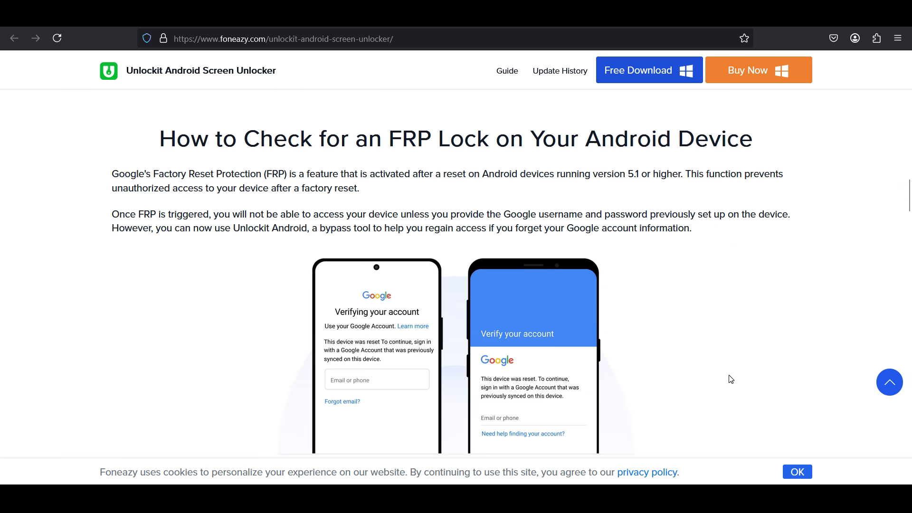
pyautogui.scroll(-3)
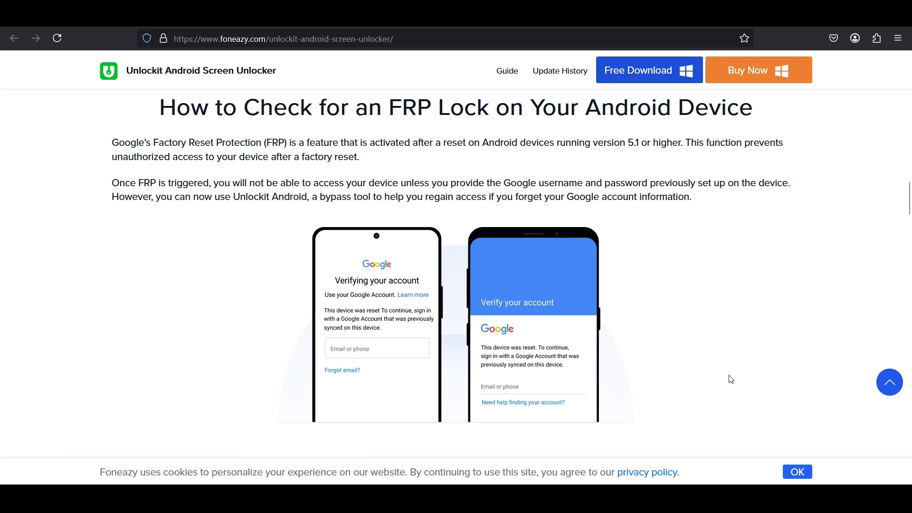
pyautogui.scroll(-3)
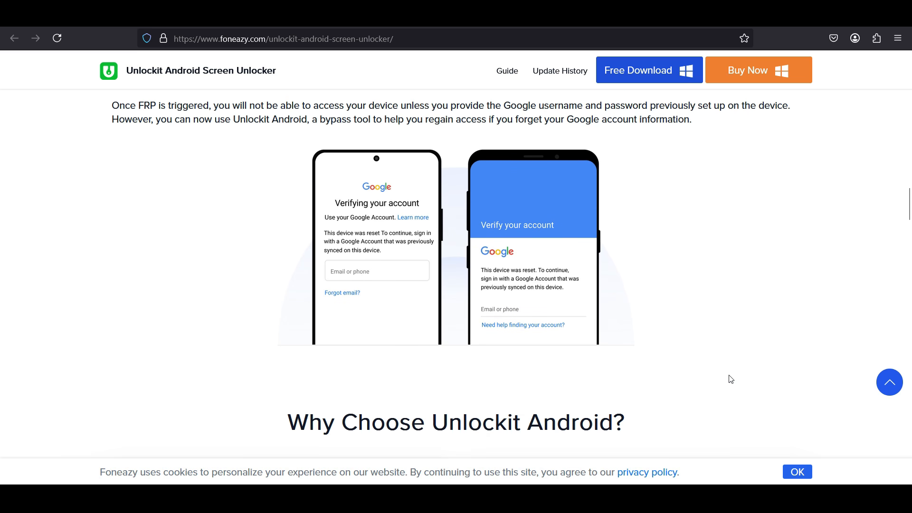
pyautogui.scroll(3)
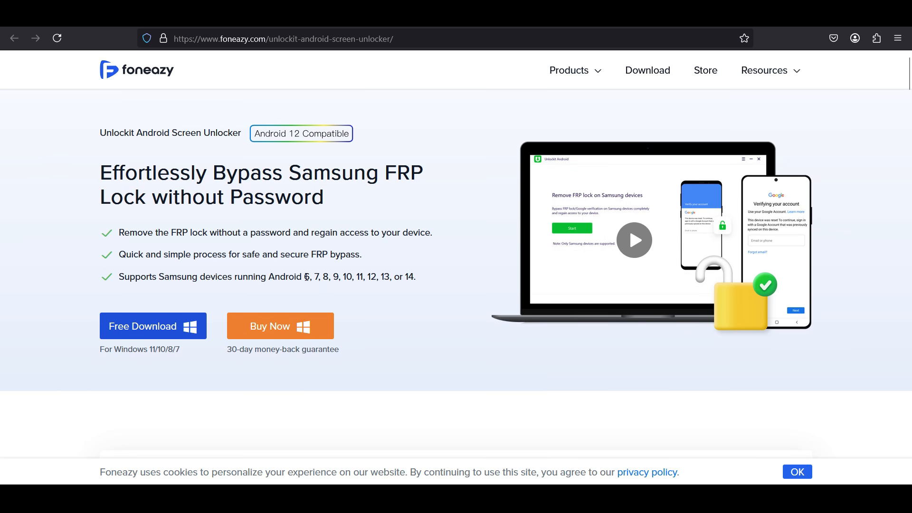
pyautogui.moveTo(307, 277); pyautogui.dragTo(414, 277)
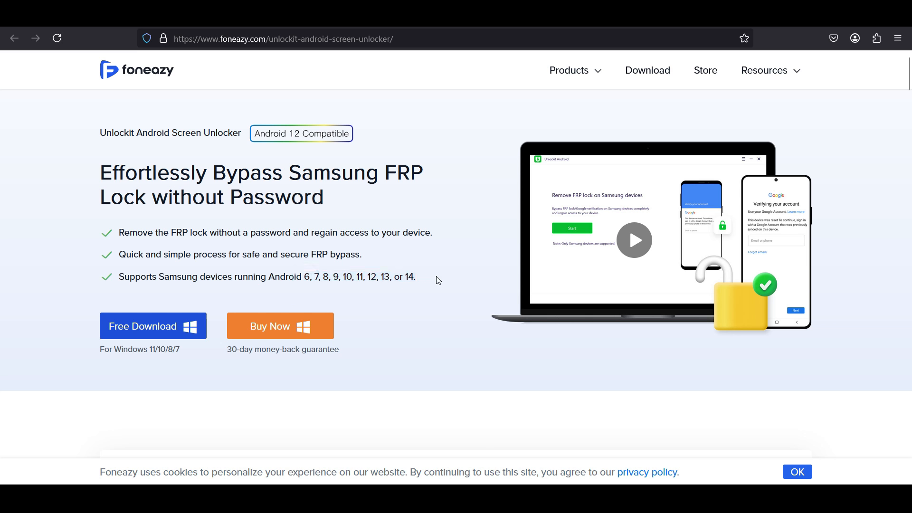
pyautogui.moveTo(269, 325)
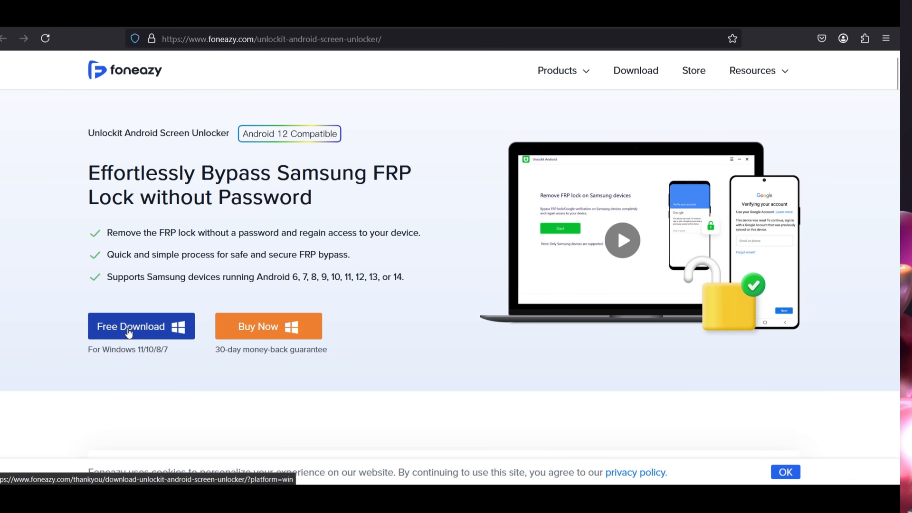
pyautogui.click(130, 326)
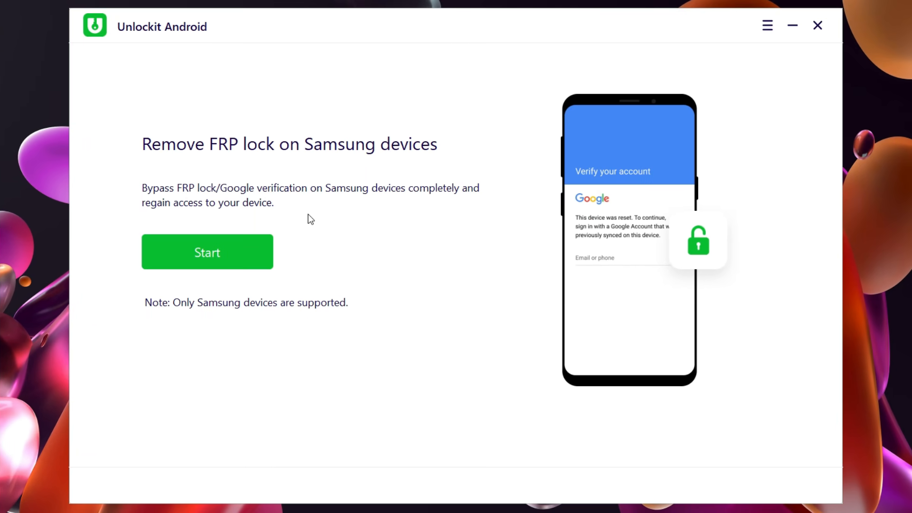
pyautogui.moveTo(366, 210)
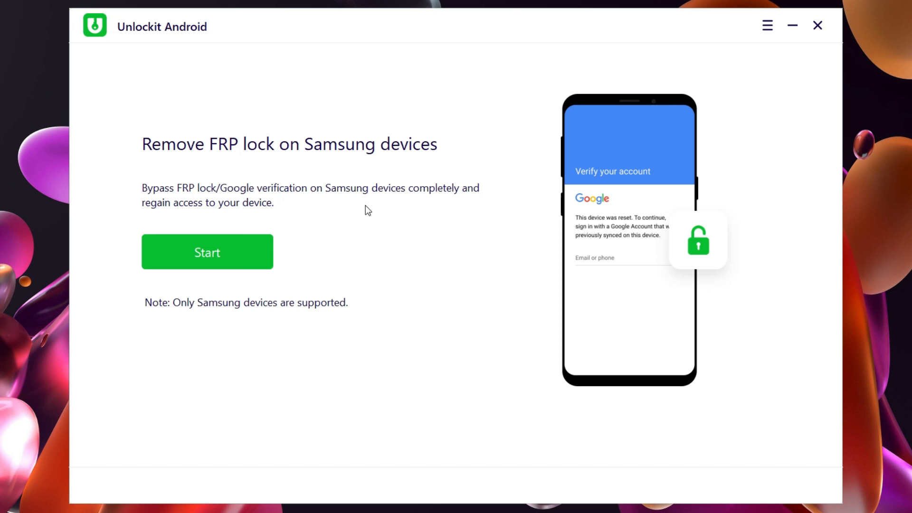
pyautogui.moveTo(246, 322)
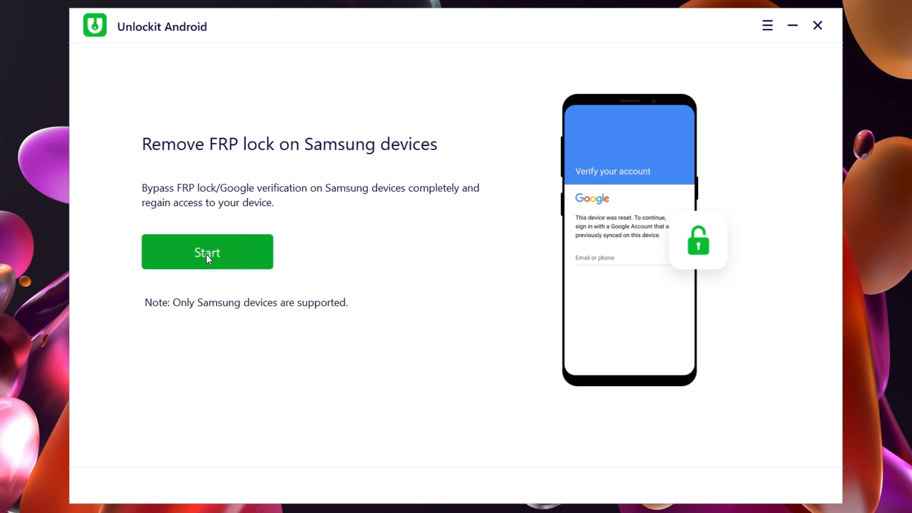
pyautogui.click(207, 252)
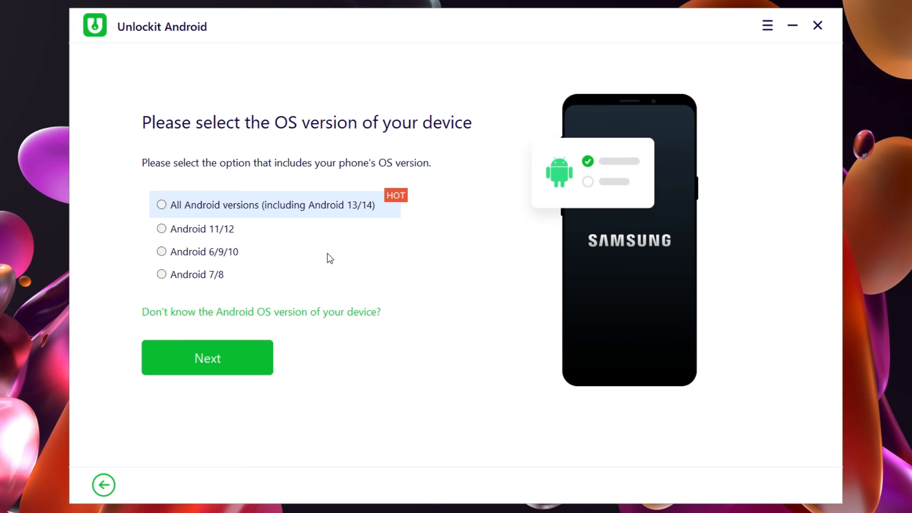
pyautogui.moveTo(329, 220)
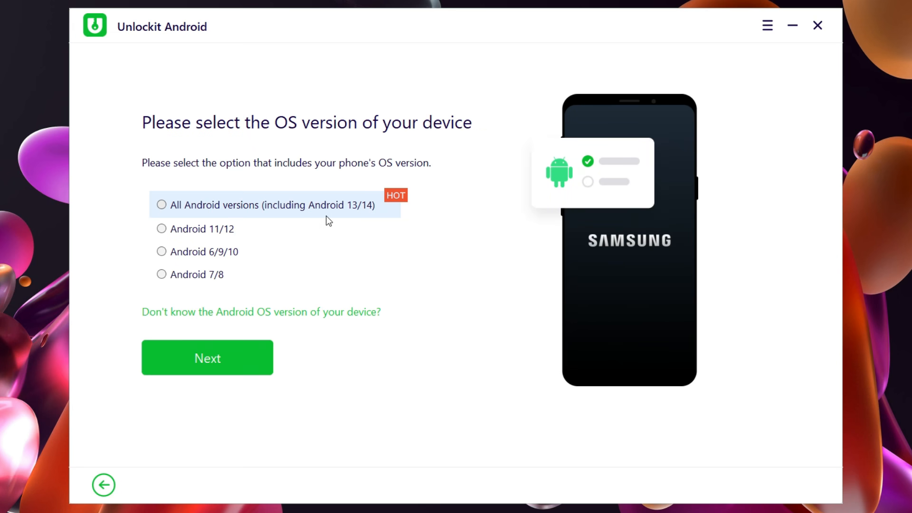
pyautogui.moveTo(179, 275)
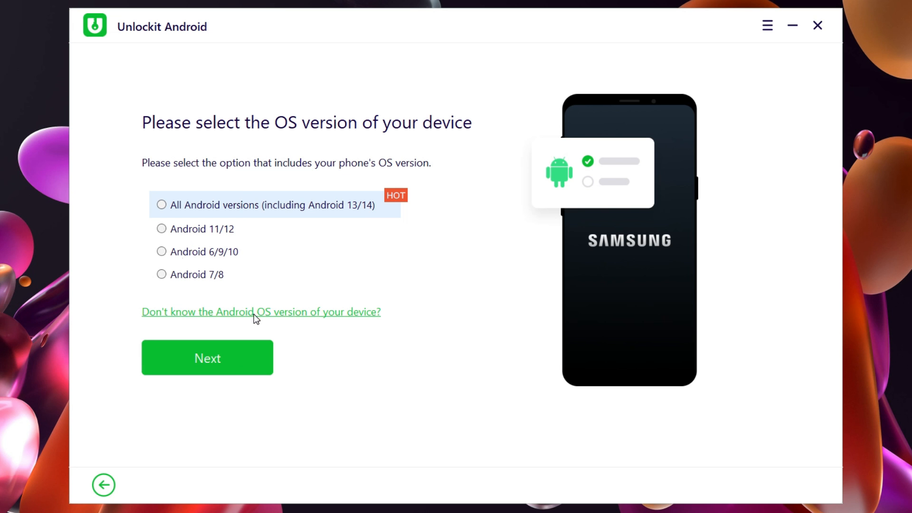
pyautogui.moveTo(182, 200)
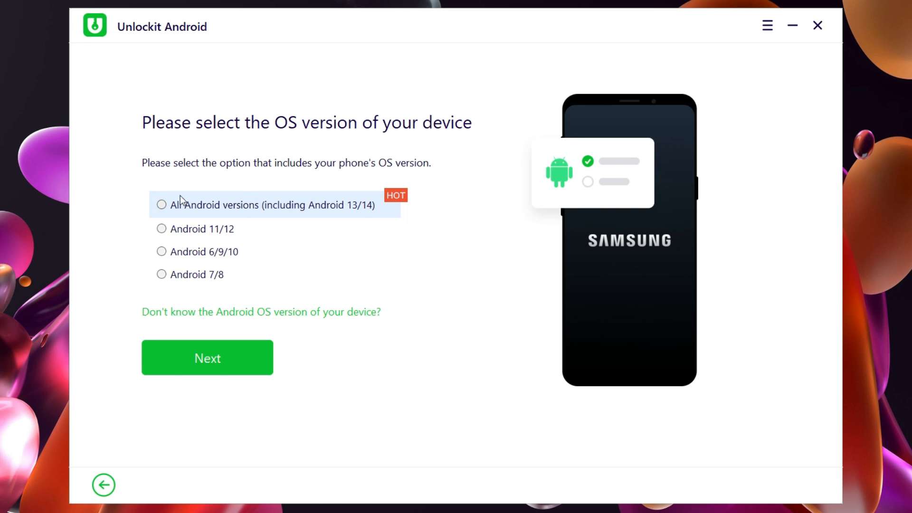
# Step: Continue with 'All Android versions (including Android 13/14)' to the confirmation checklist
pyautogui.click(207, 358)
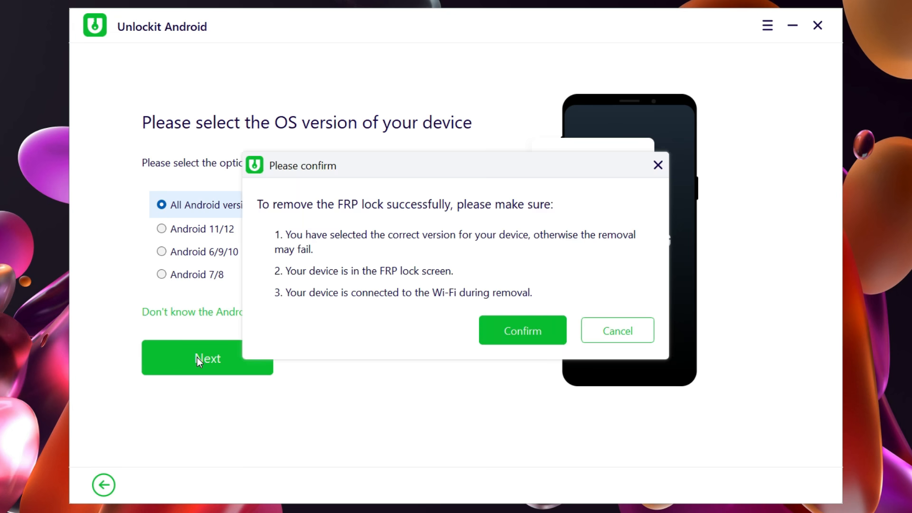
pyautogui.moveTo(521, 241)
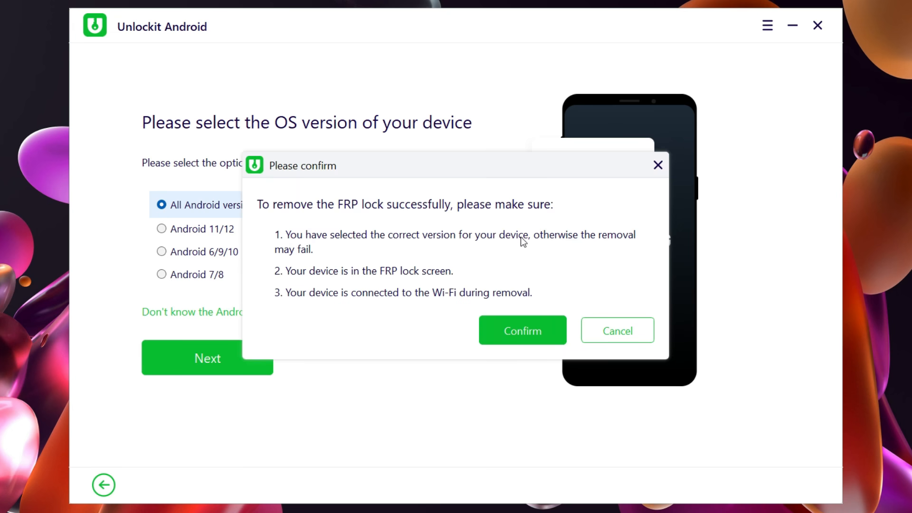
pyautogui.moveTo(471, 279)
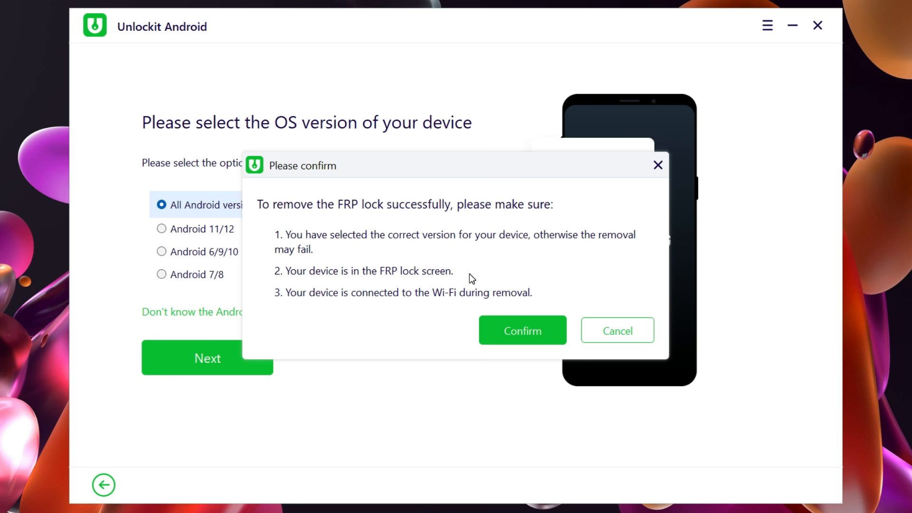
pyautogui.moveTo(553, 297)
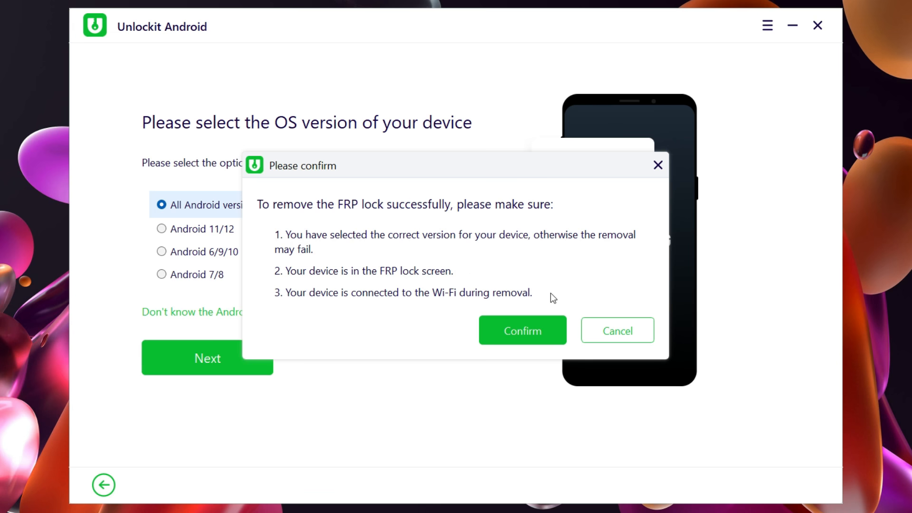
# Step: Confirm the FRP removal prerequisites to reach the one-click removal screen
pyautogui.click(522, 331)
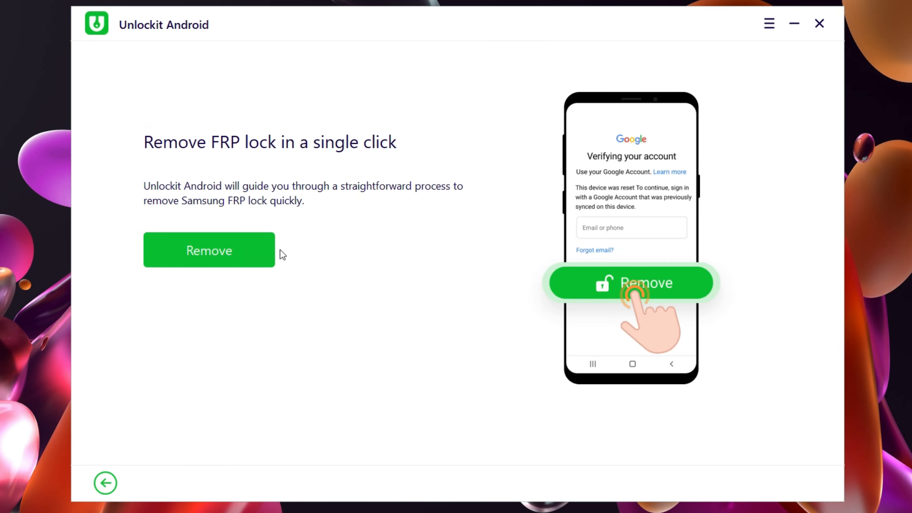
# Step: Start FRP removal and step through the Emergency call and *#0*# dialing instructions
pyautogui.click(208, 250)
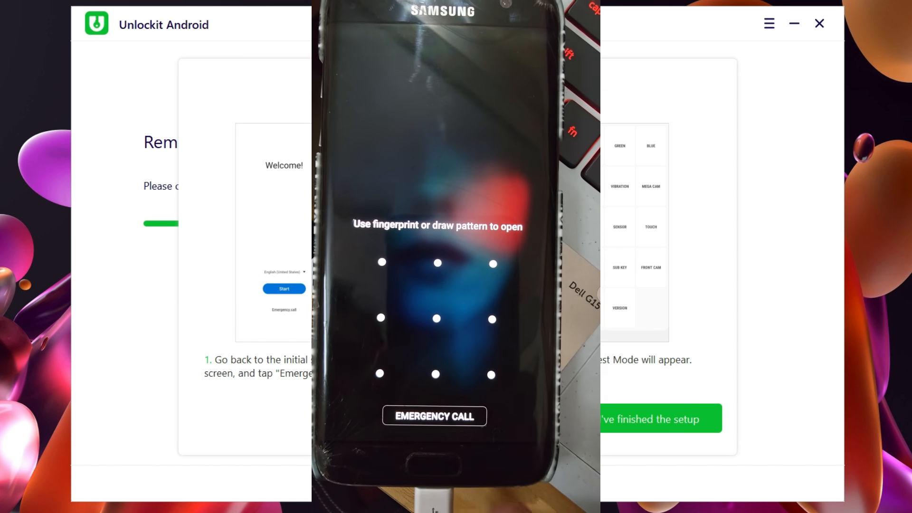
pyautogui.click(434, 416)
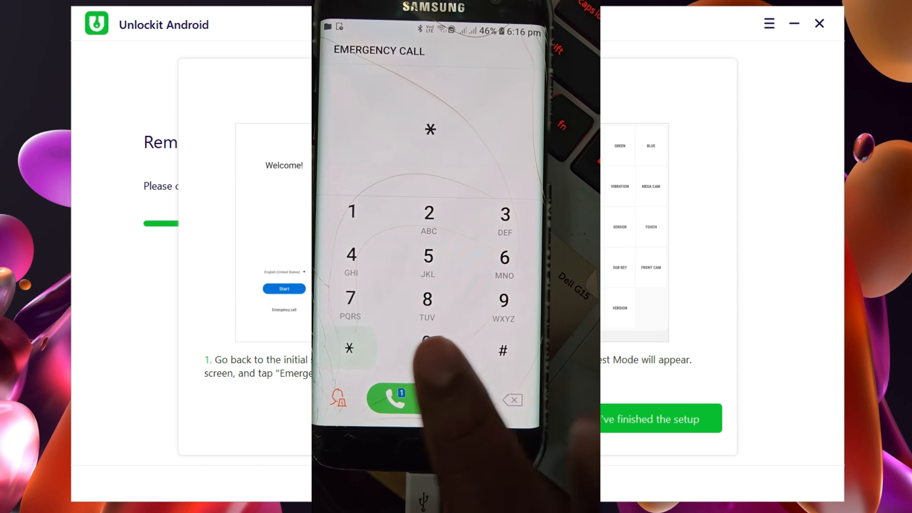
pyautogui.click(429, 341)
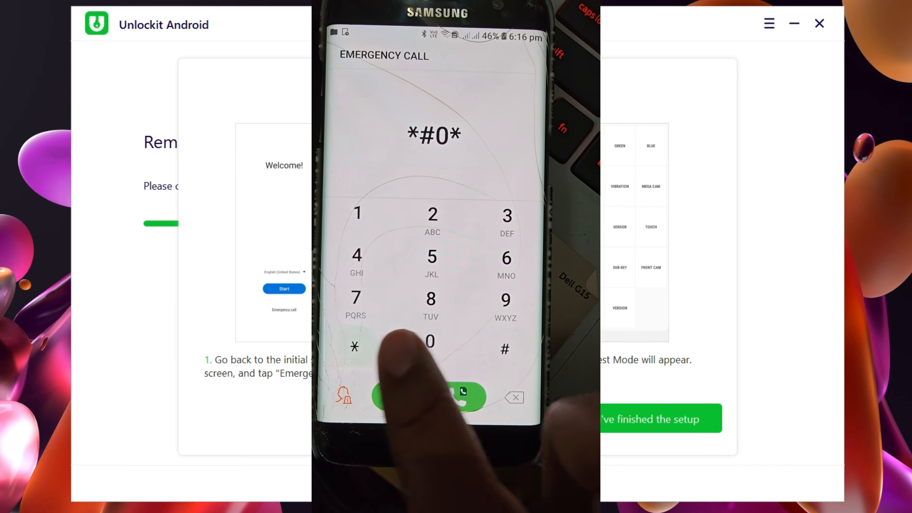
pyautogui.click(430, 397)
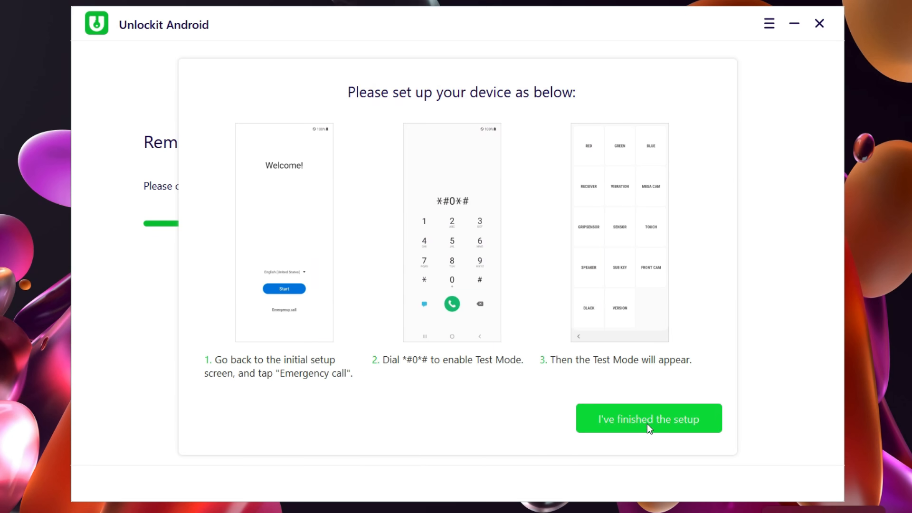
# Step: Report device setup finished and allow USB debugging so FRP removal begins
pyautogui.click(646, 418)
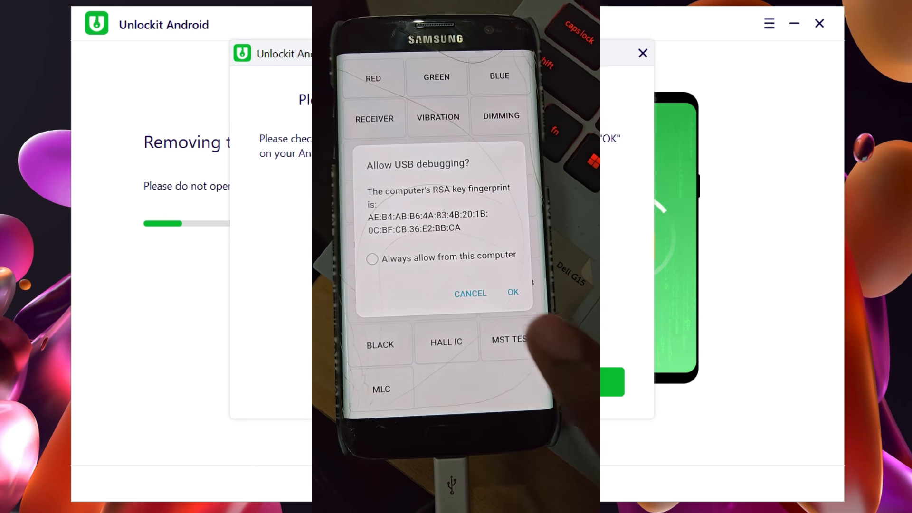
pyautogui.click(371, 258)
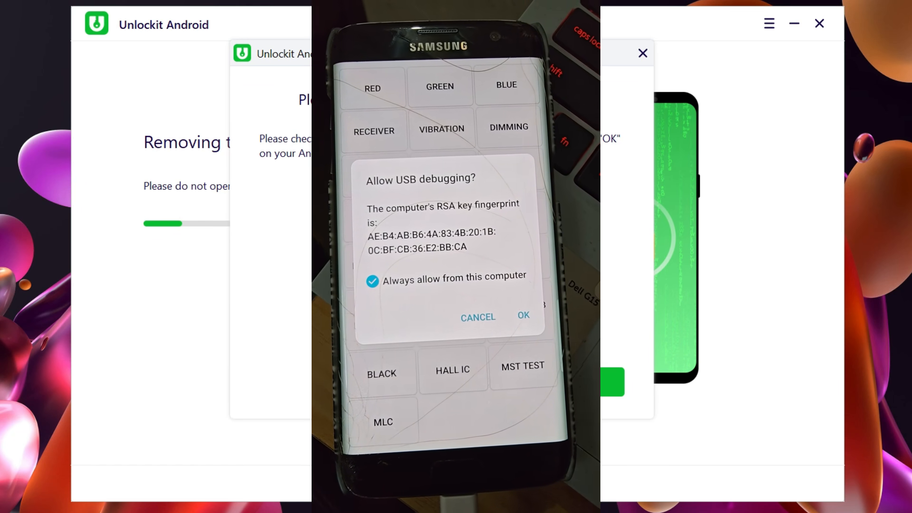
pyautogui.click(522, 315)
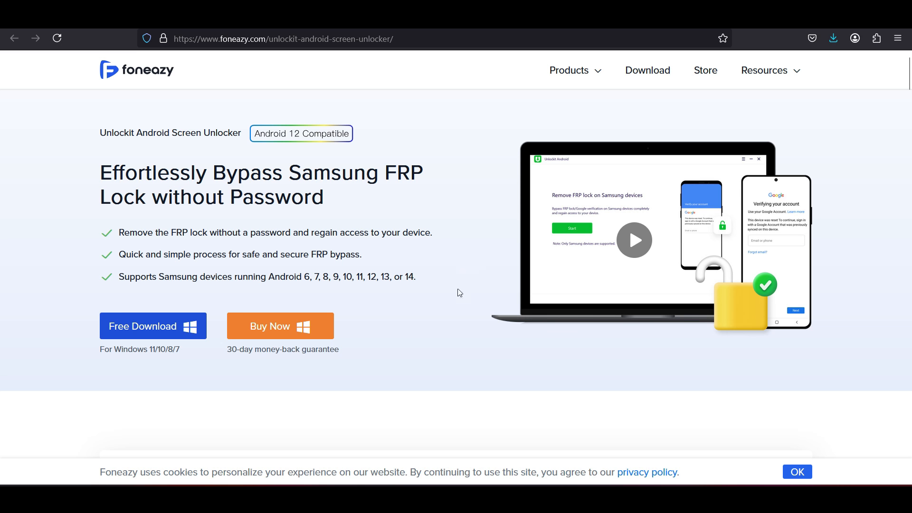
pyautogui.moveTo(271, 326)
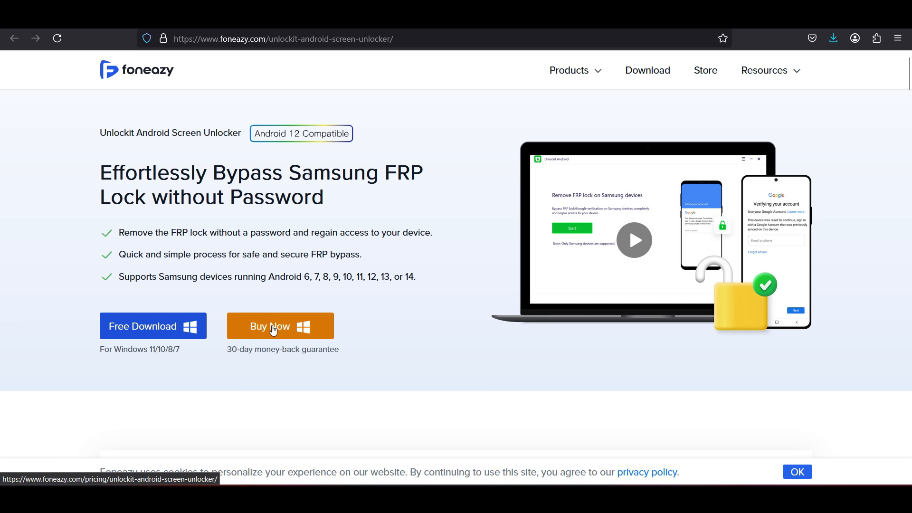
# Step: View the pricing plans via Buy Now, from $19.95 up to the $49.95 lifetime license
pyautogui.click(279, 326)
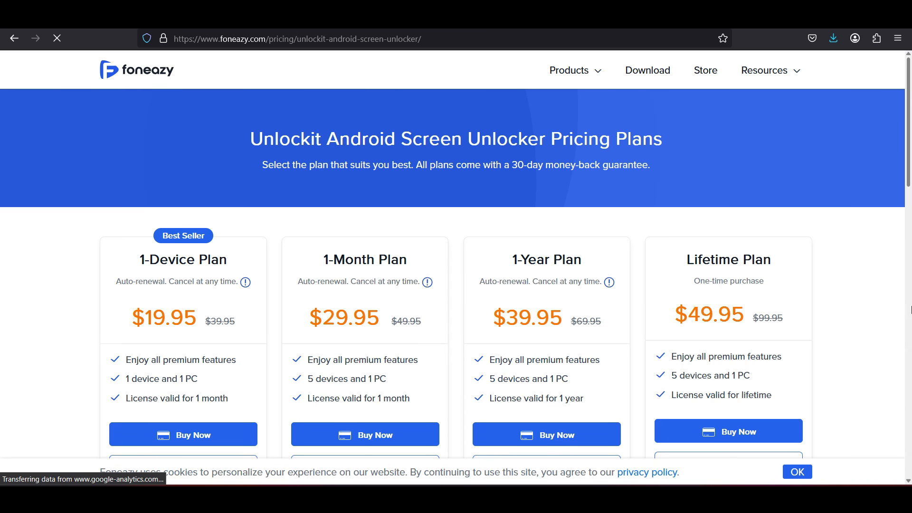
pyautogui.scroll(-3)
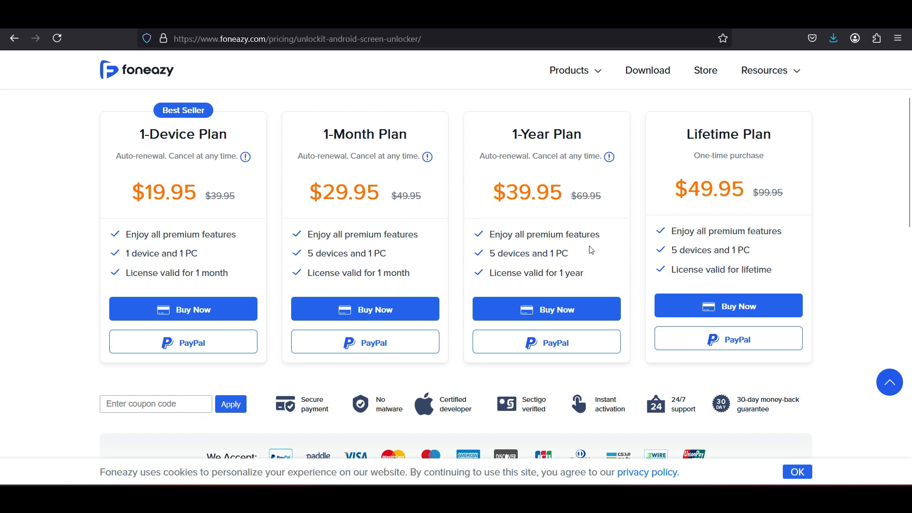
pyautogui.moveTo(200, 152)
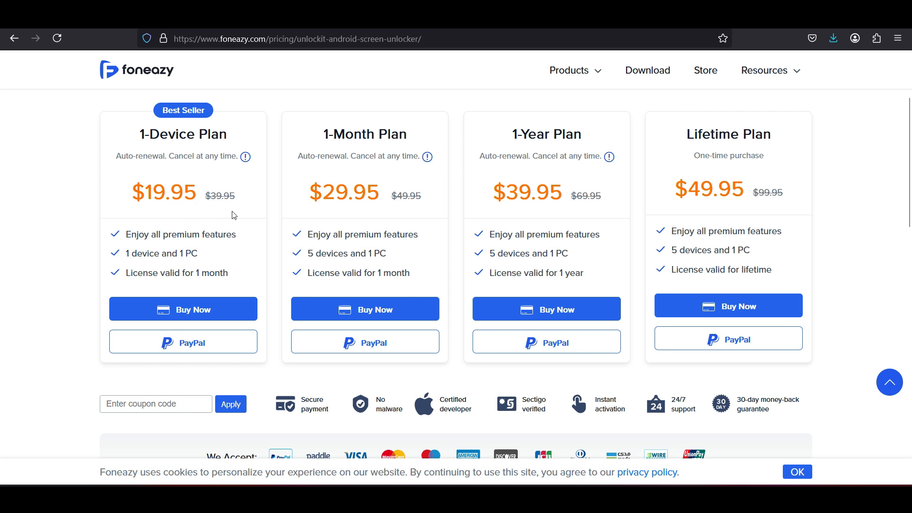
pyautogui.moveTo(578, 217)
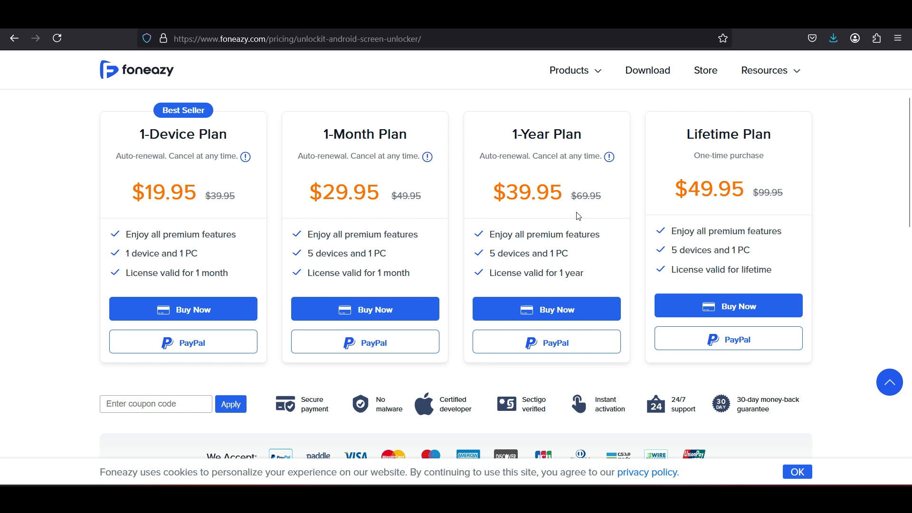
pyautogui.scroll(-3)
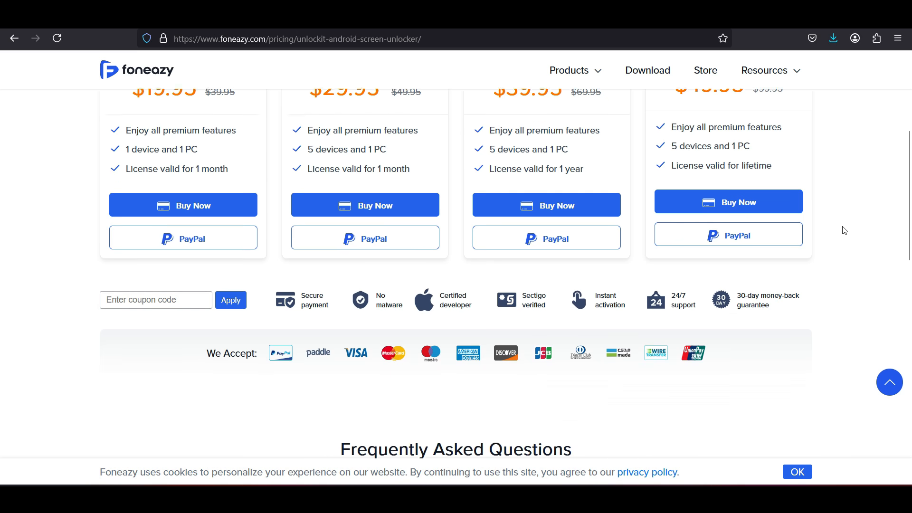
pyautogui.scroll(3)
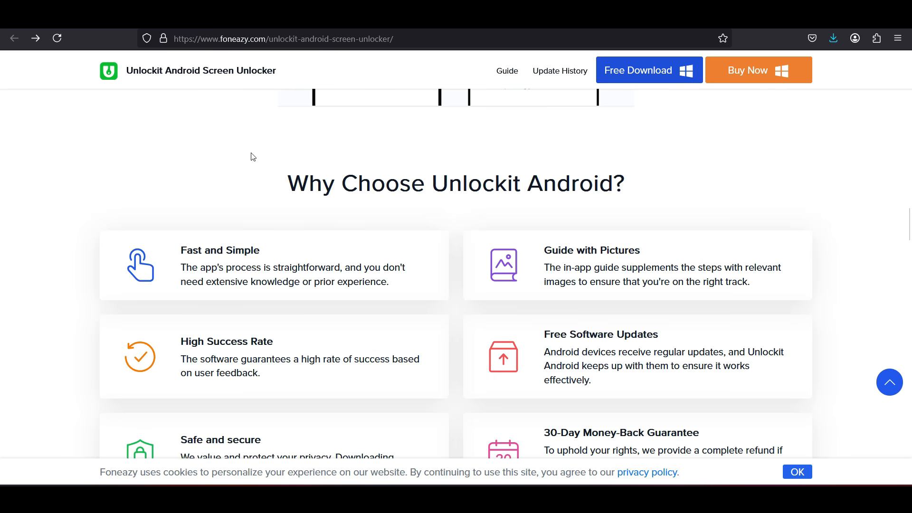
# Step: Read the 'Why Choose Unlockit Android?' benefits and Samsung model compatibility back on the product page
pyautogui.scroll(-3)
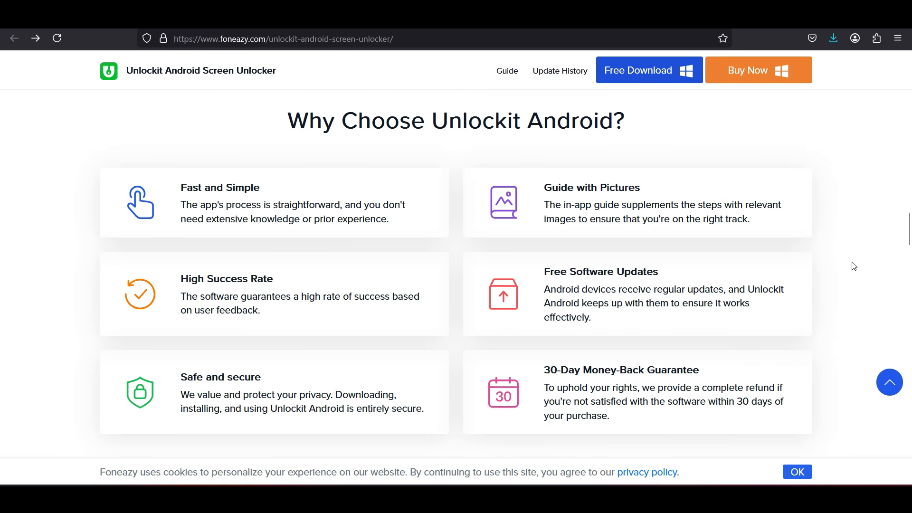
pyautogui.moveTo(851, 229)
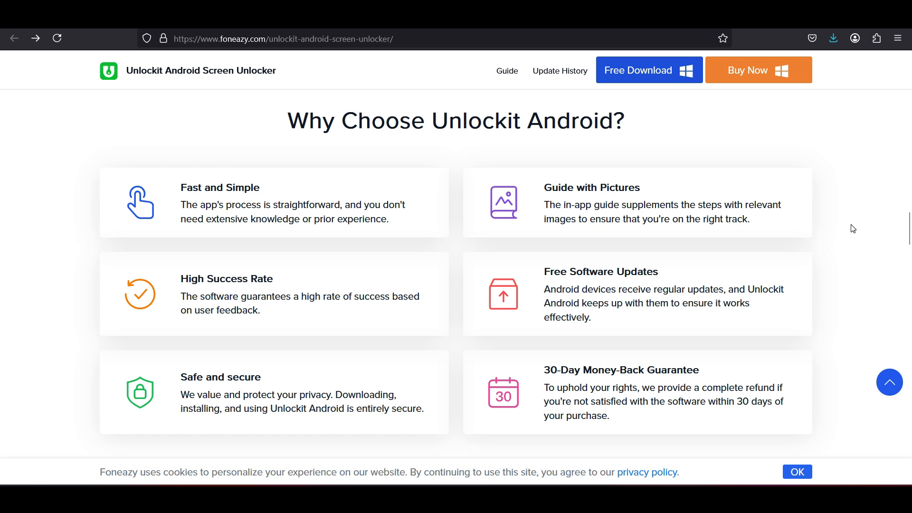
pyautogui.moveTo(858, 192)
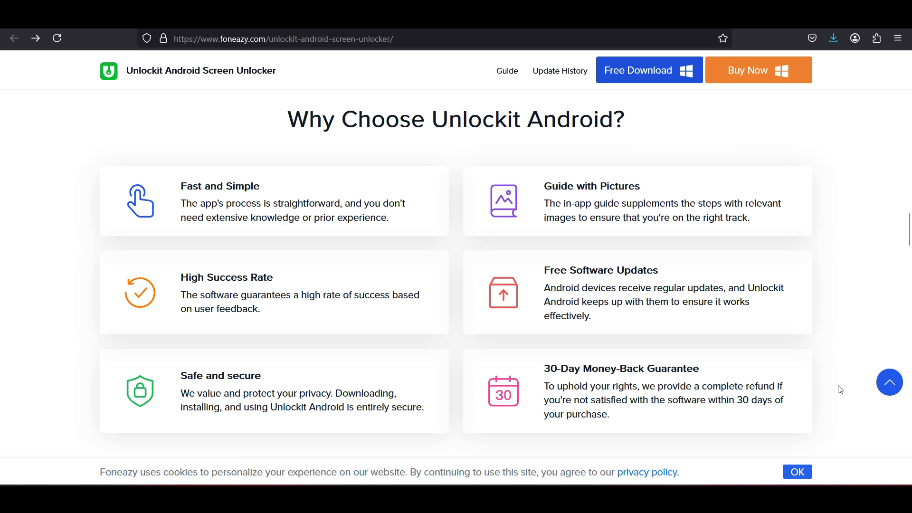
pyautogui.scroll(-3)
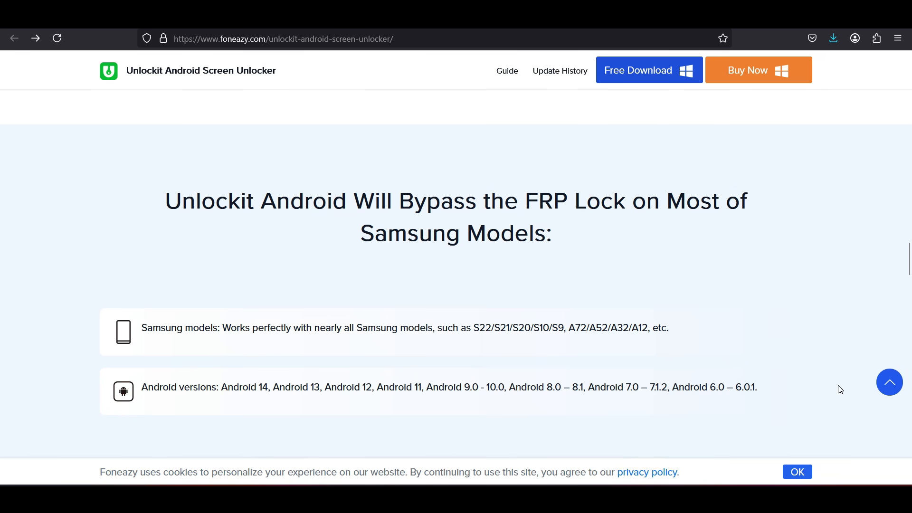